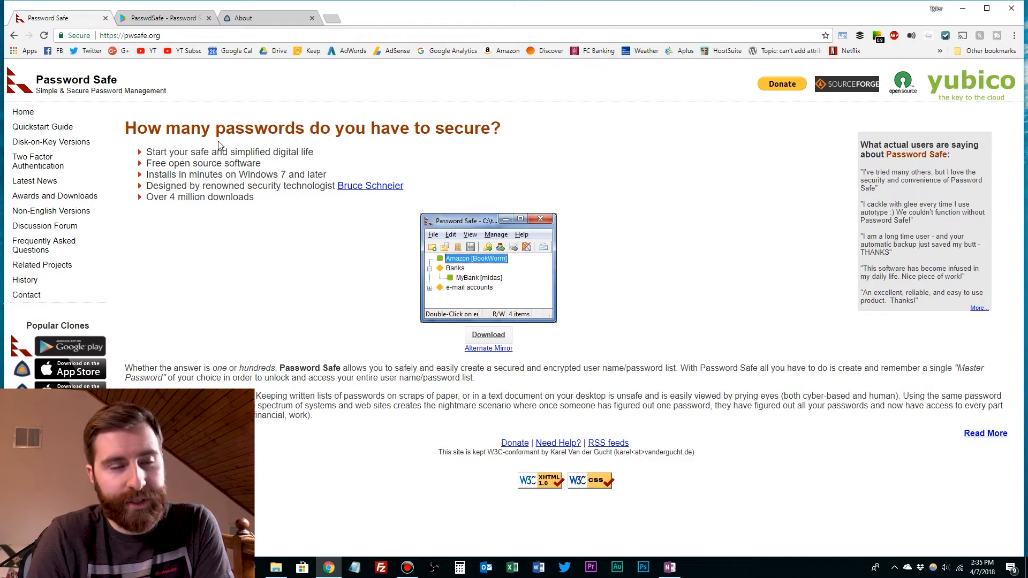
mouse_move(242, 145)
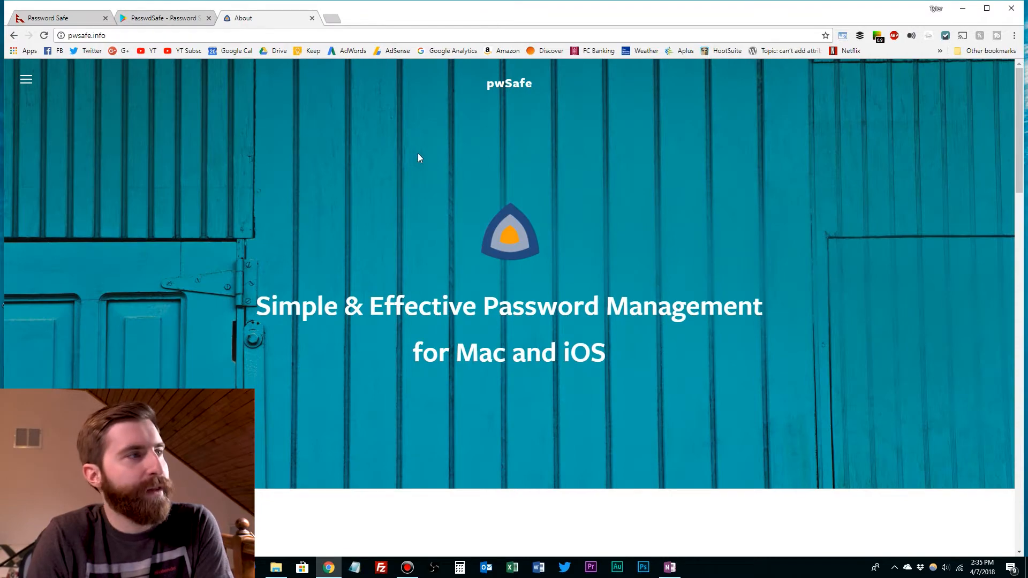
mouse_move(468, 209)
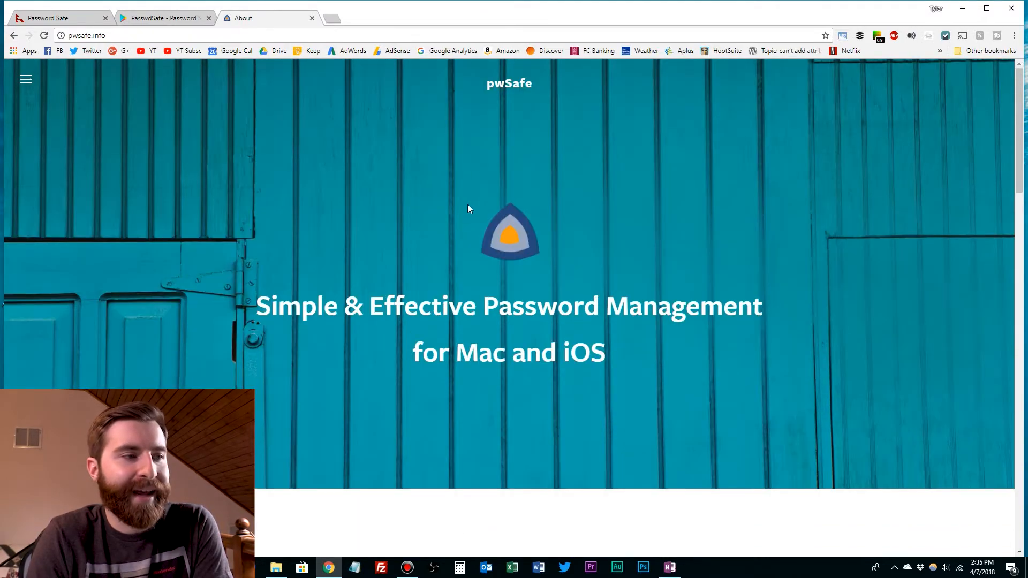
- Enter the master combination for pwsafe.psafe3 and unlock the empty safe
scroll(down, 3)
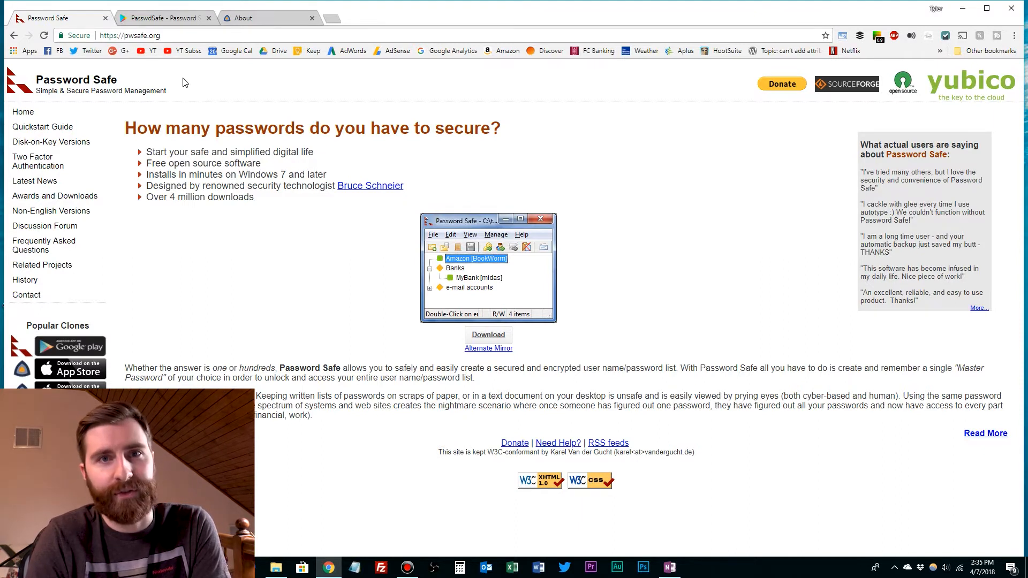
mouse_move(457, 105)
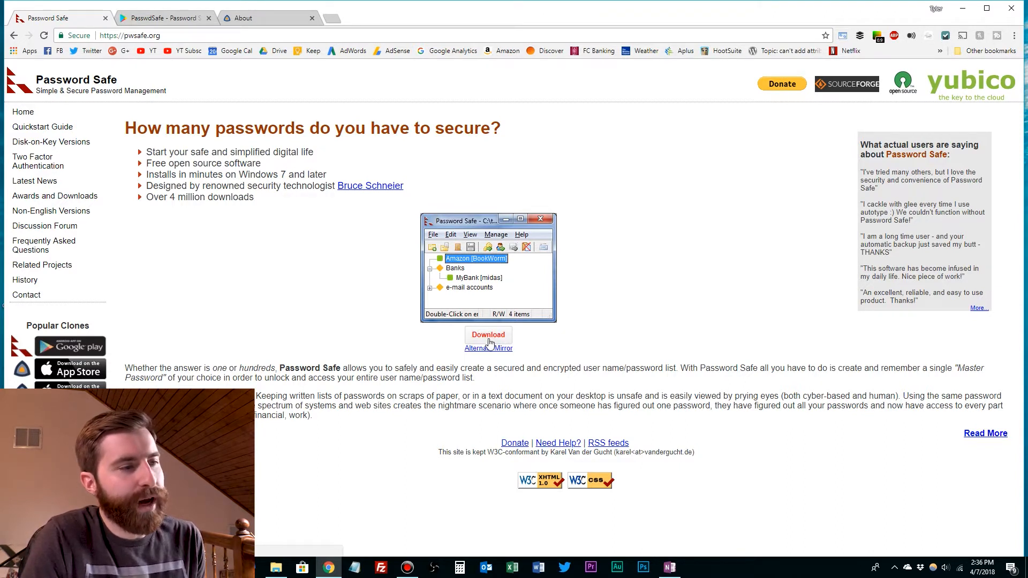
mouse_move(513, 342)
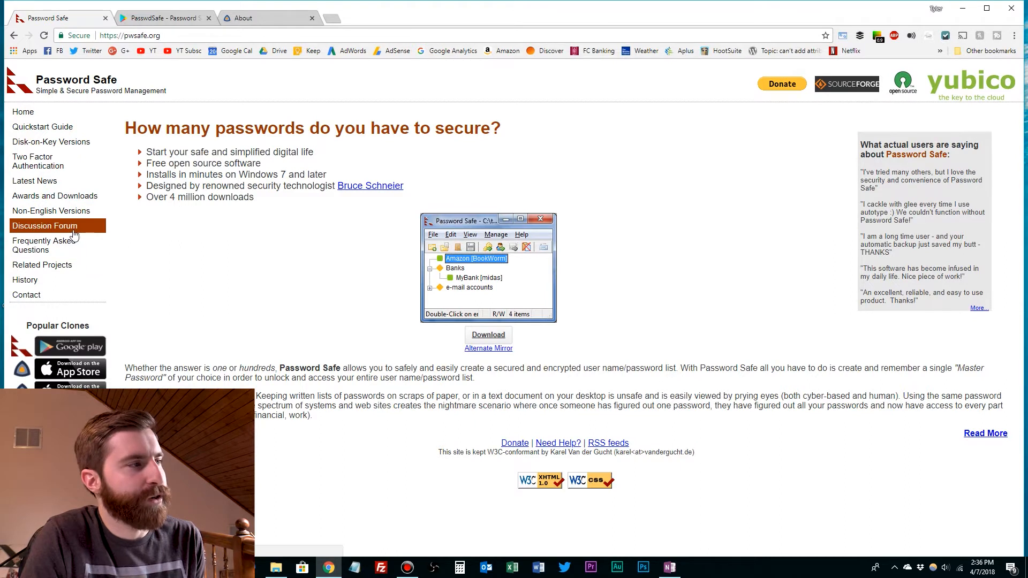
mouse_move(38, 160)
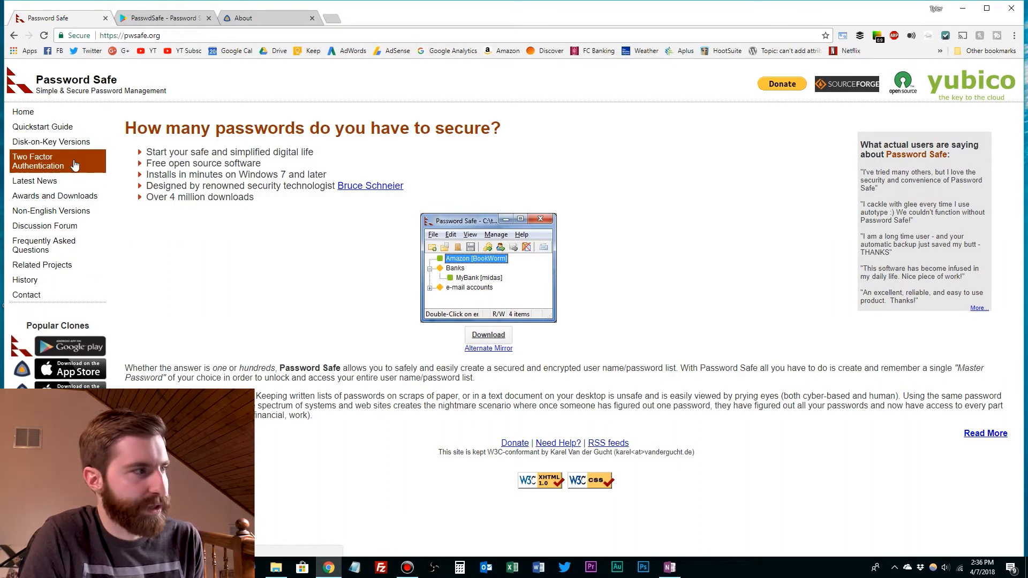
mouse_move(165, 280)
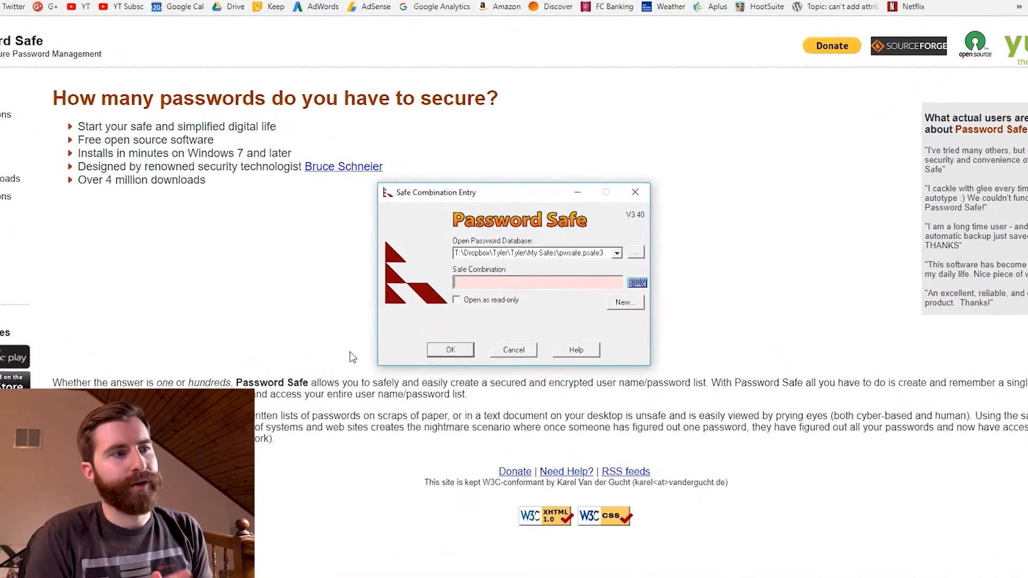
scroll(down, 3)
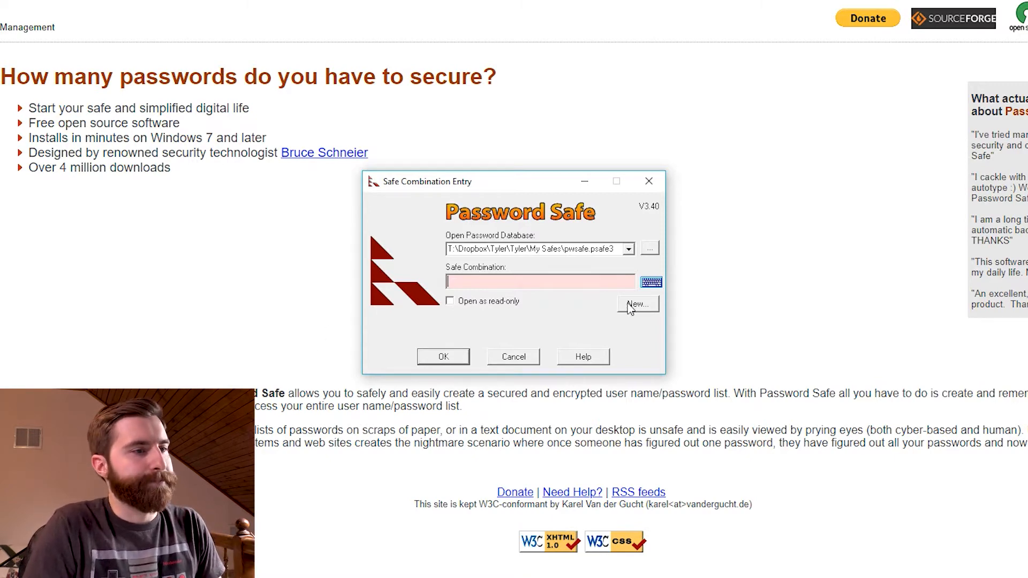
click(636, 303)
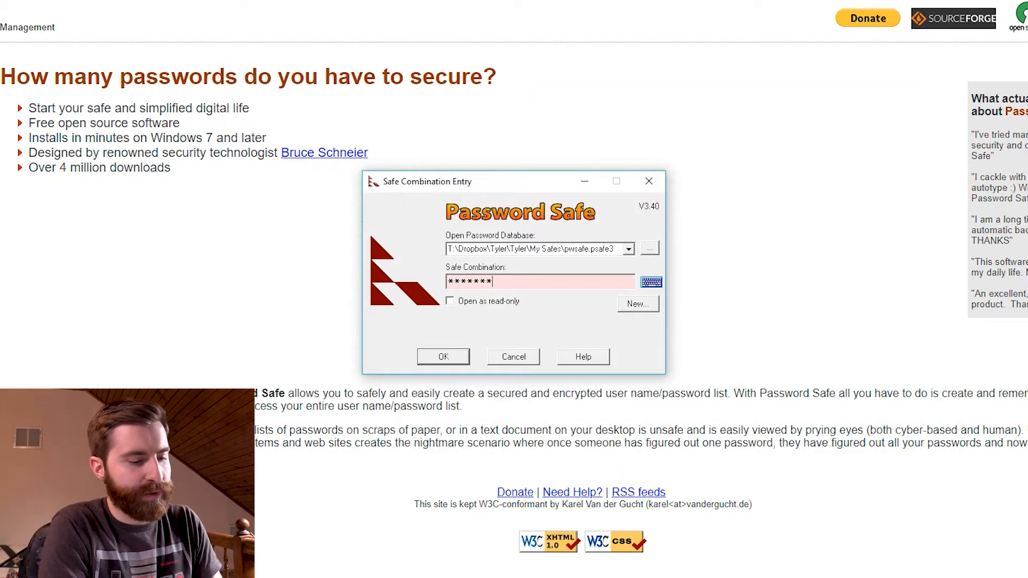
click(443, 356)
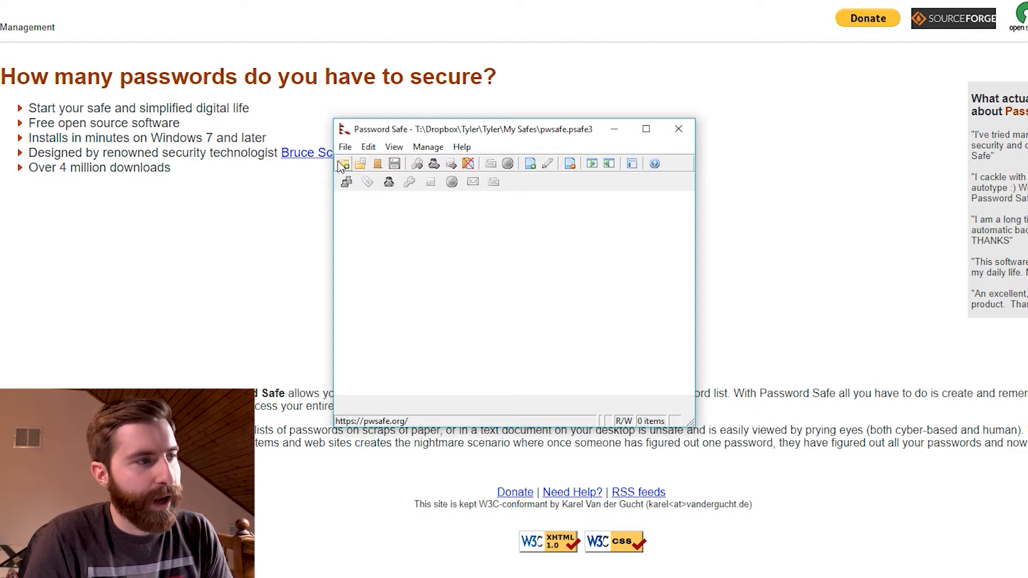
mouse_move(360, 177)
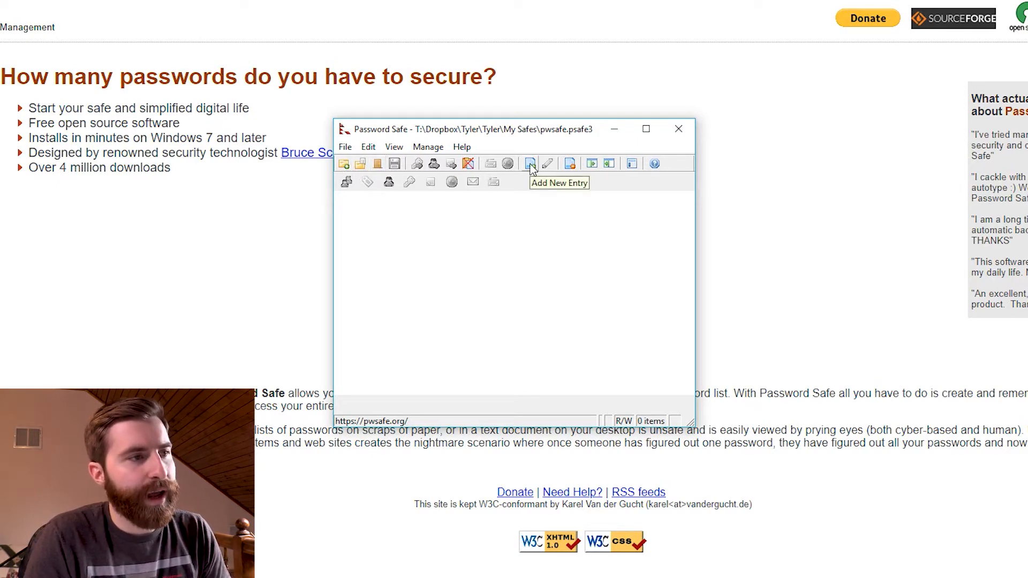
- Start a new entry in group Finances titled Bank with username user
click(530, 163)
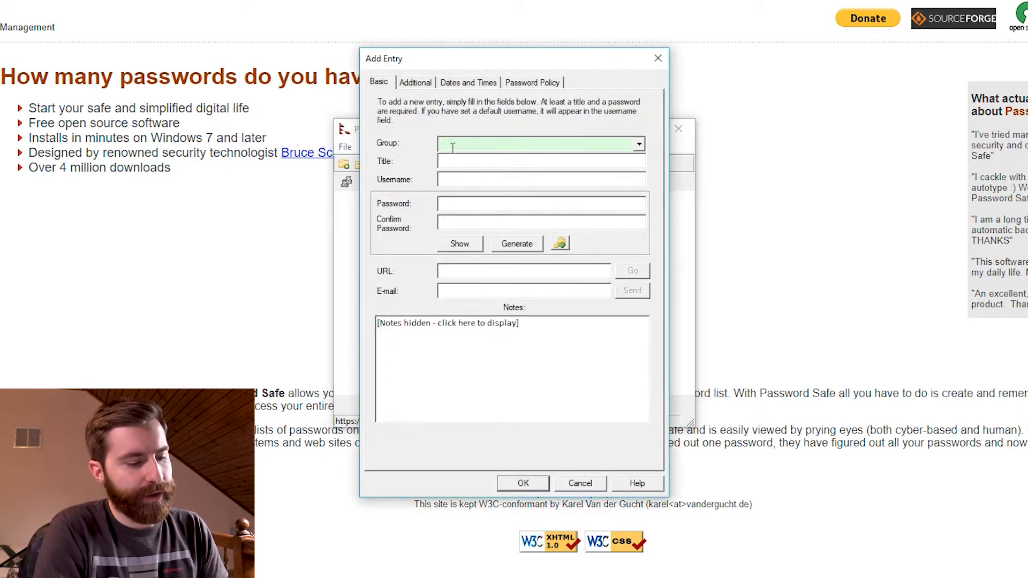
text(Finances)
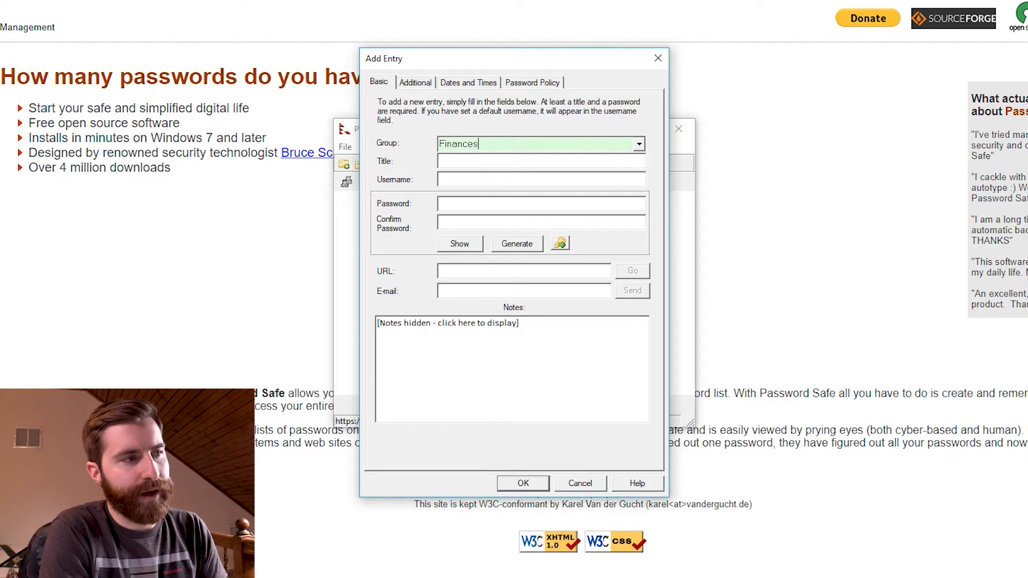
text(Bank)
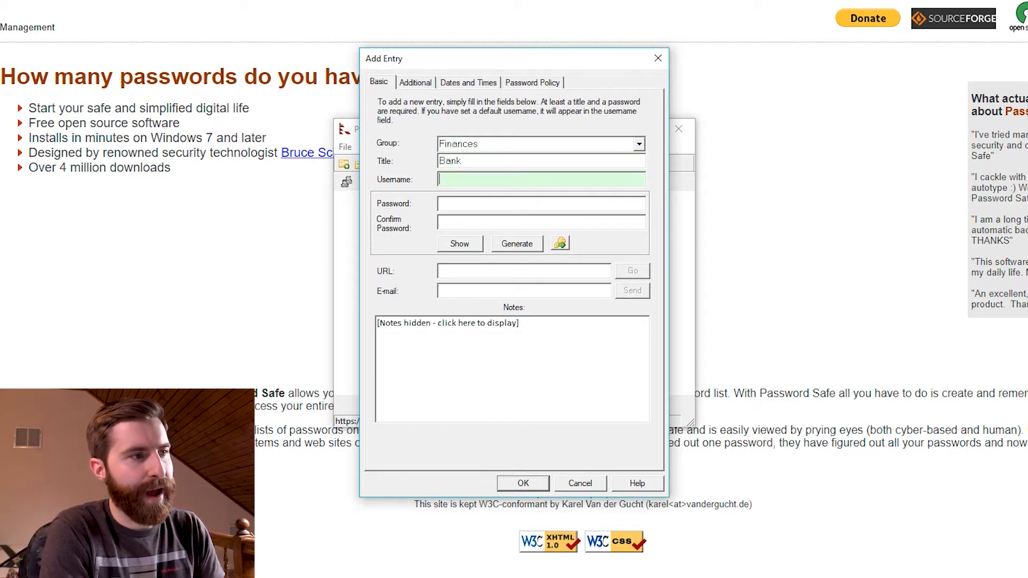
text(user)
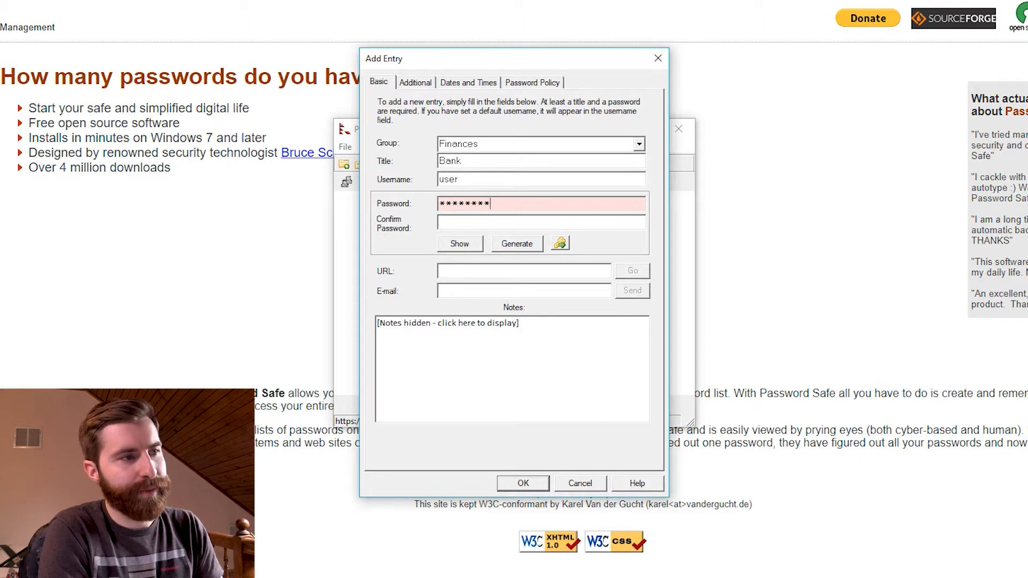
- Show the password fields and replace the password with a generated random one
click(540, 222)
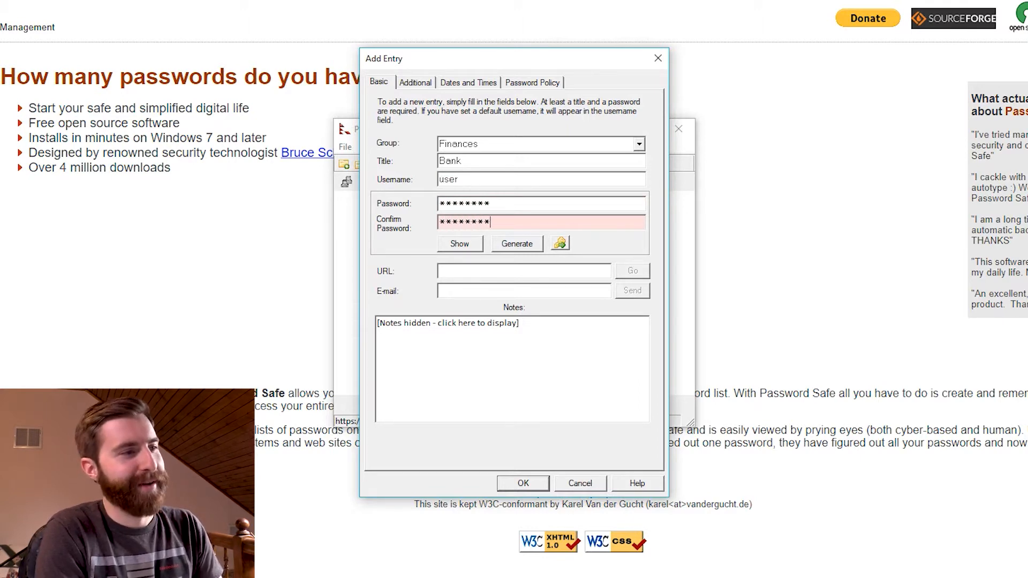
click(459, 245)
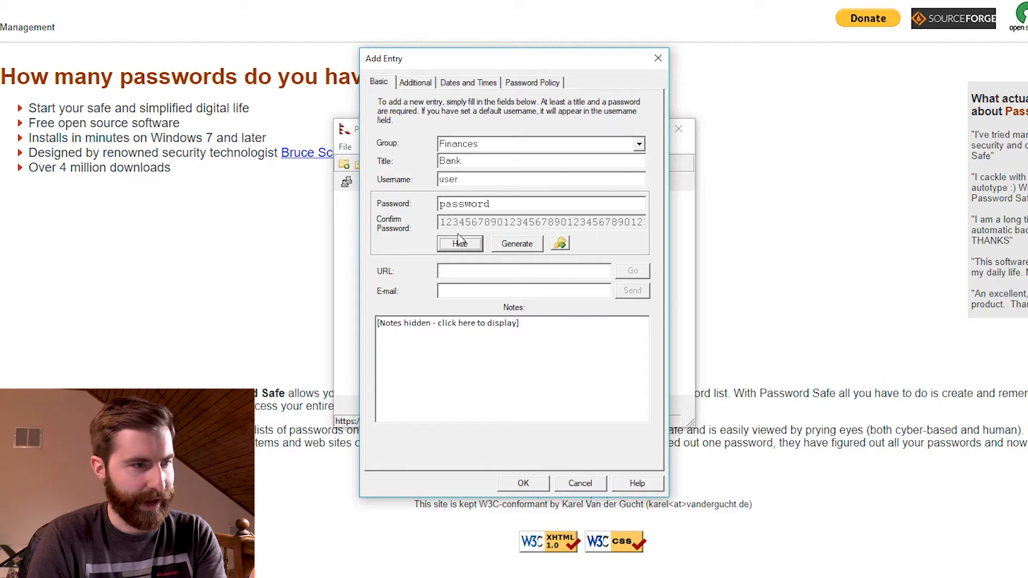
click(460, 243)
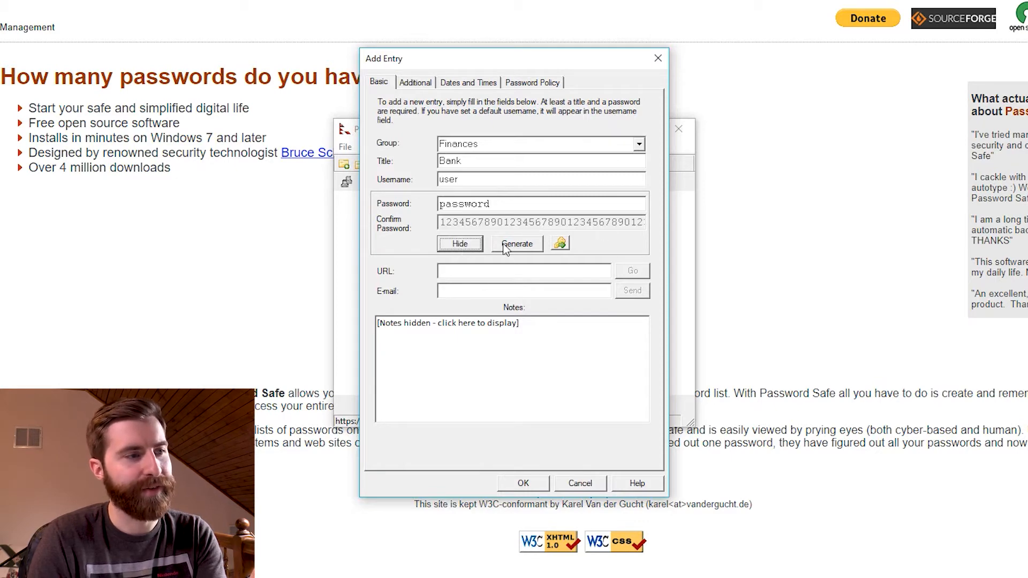
click(516, 243)
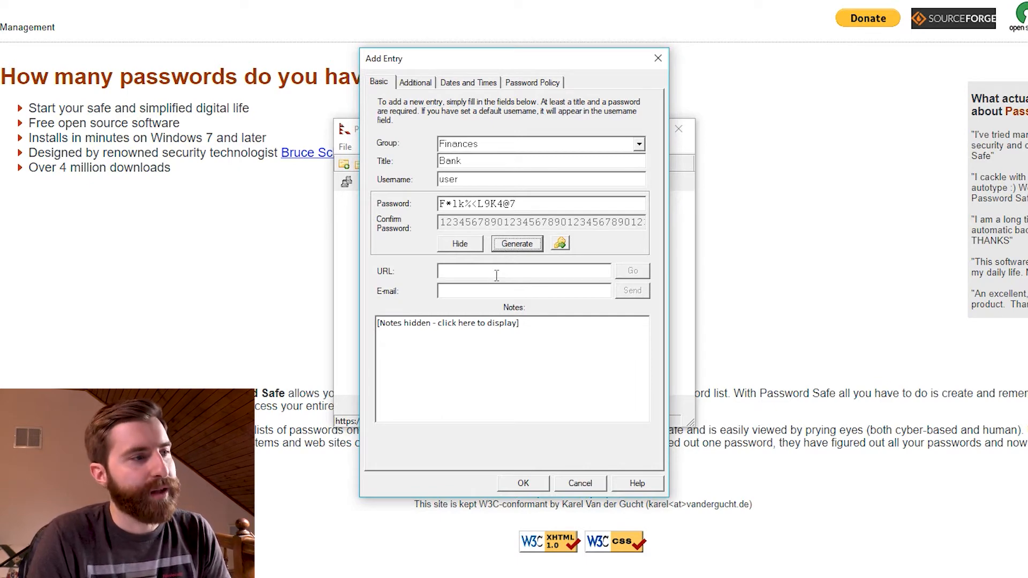
click(523, 271)
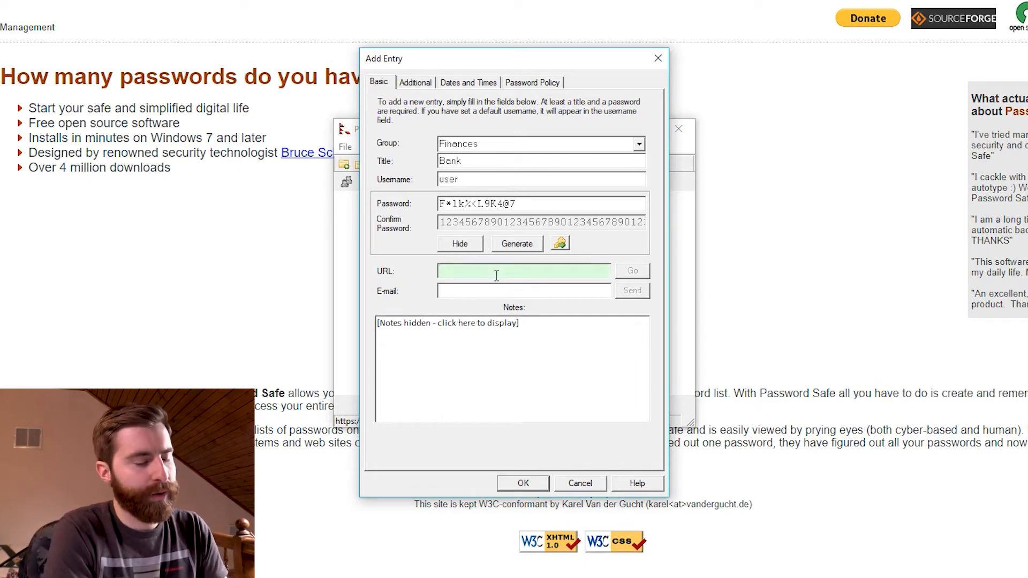
text(www.google.com)
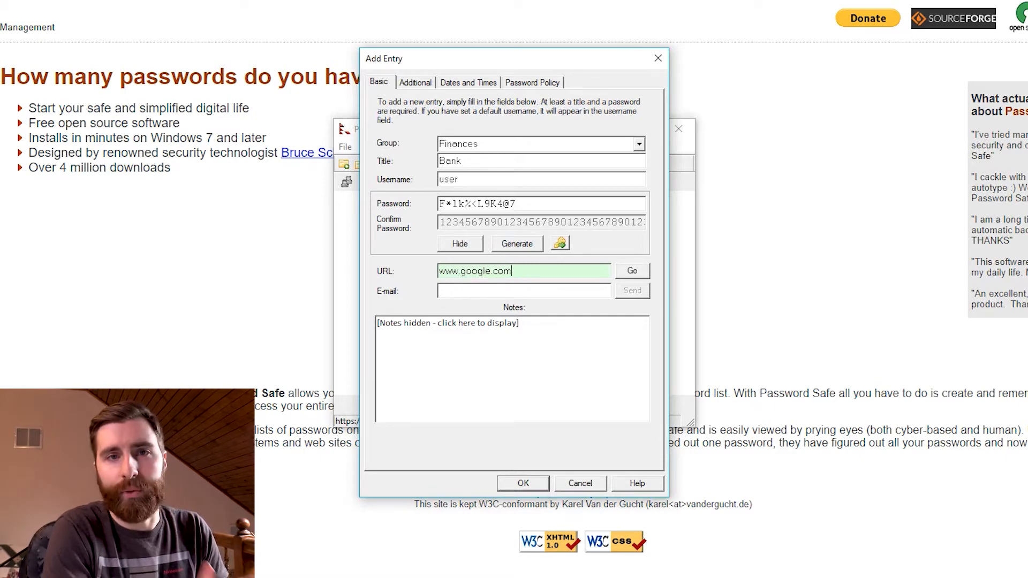
click(524, 290)
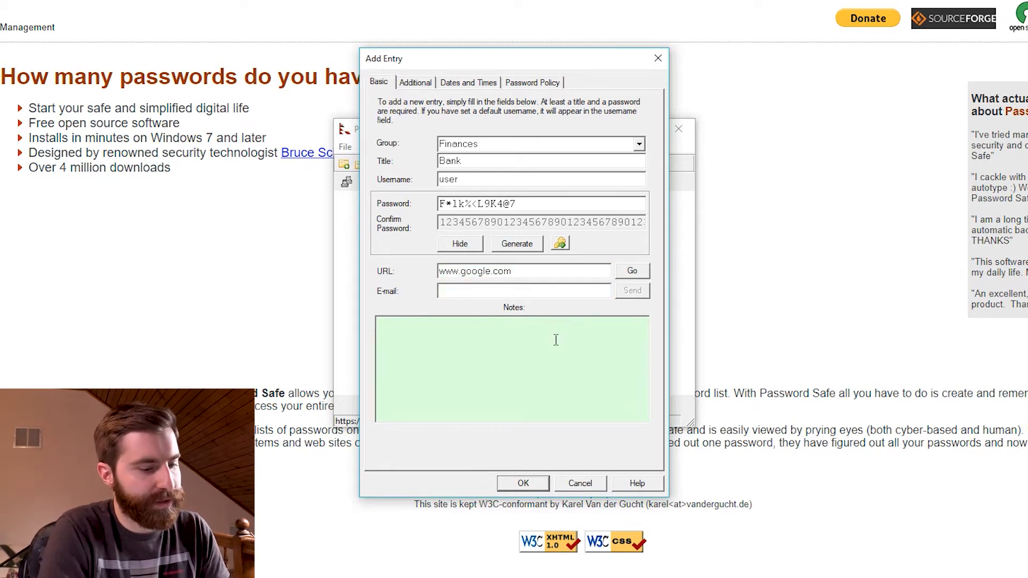
text(here are soem notes)
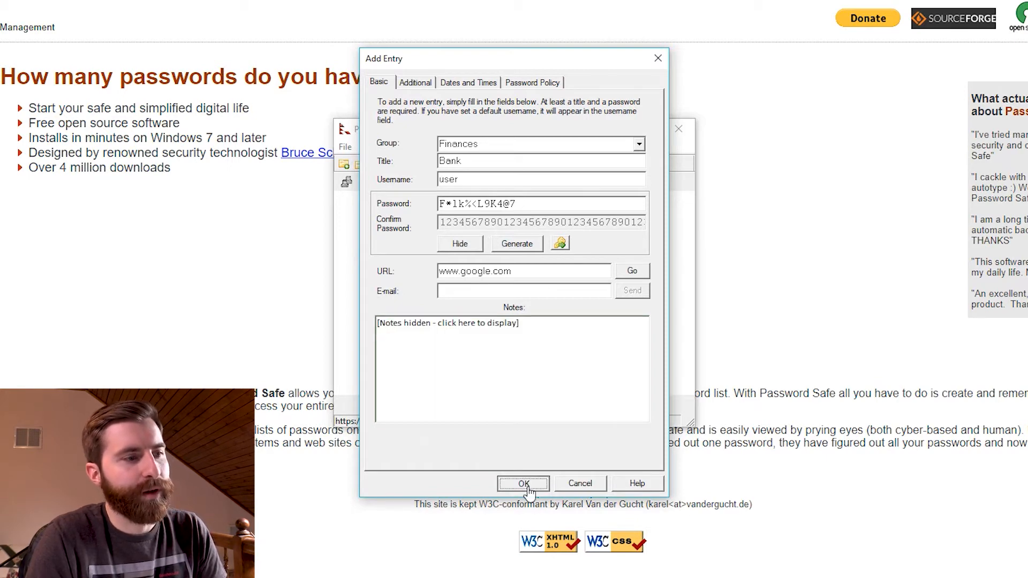
click(523, 484)
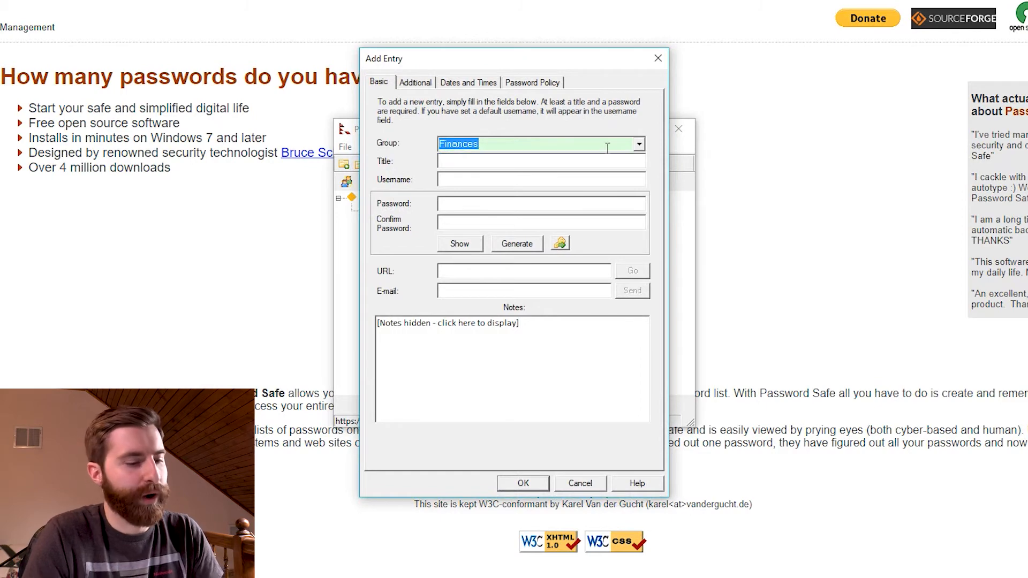
- Add a Candy Store entry with username webadmin in a new Customers group
text(B)
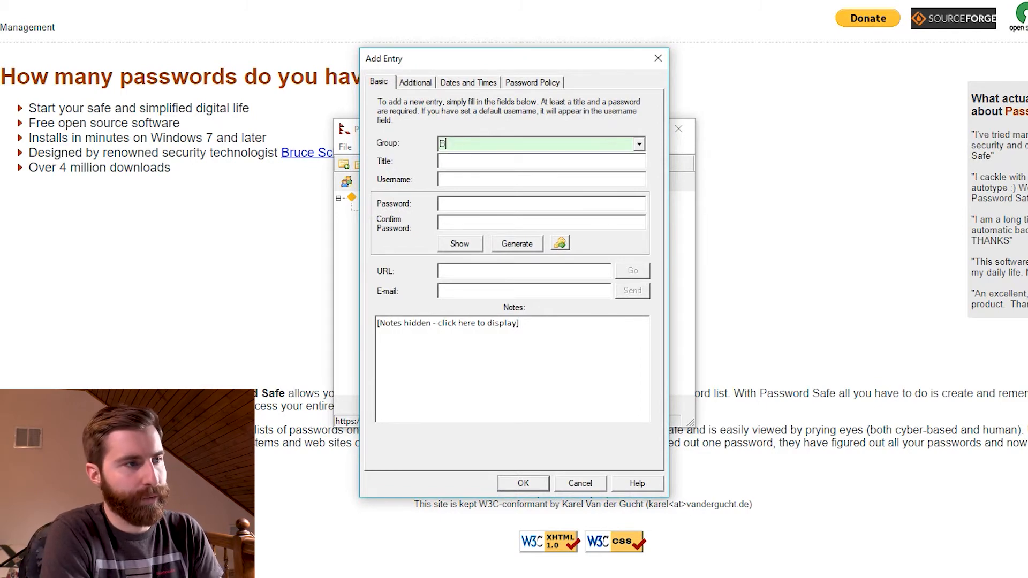
text(Custem)
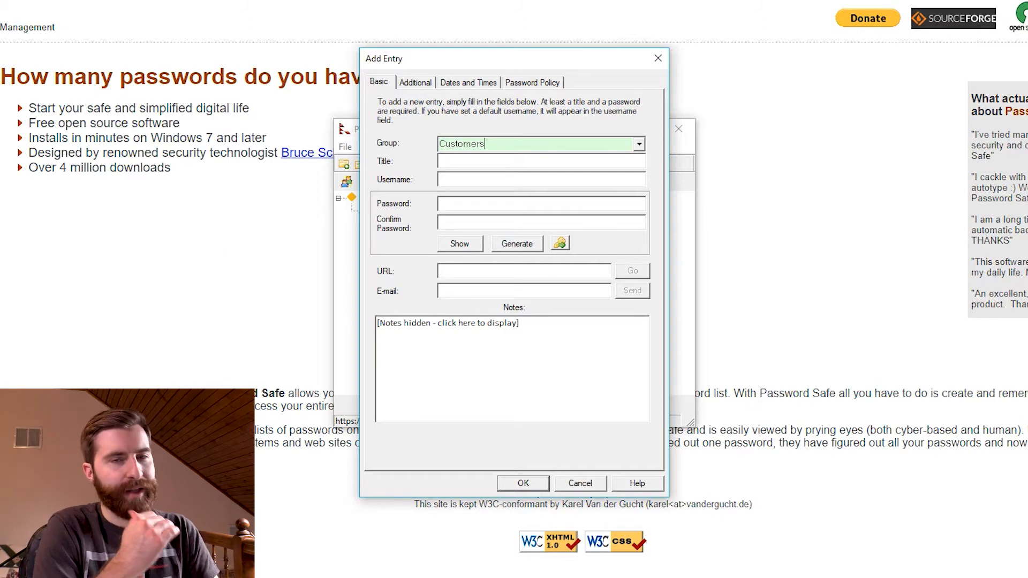
click(539, 162)
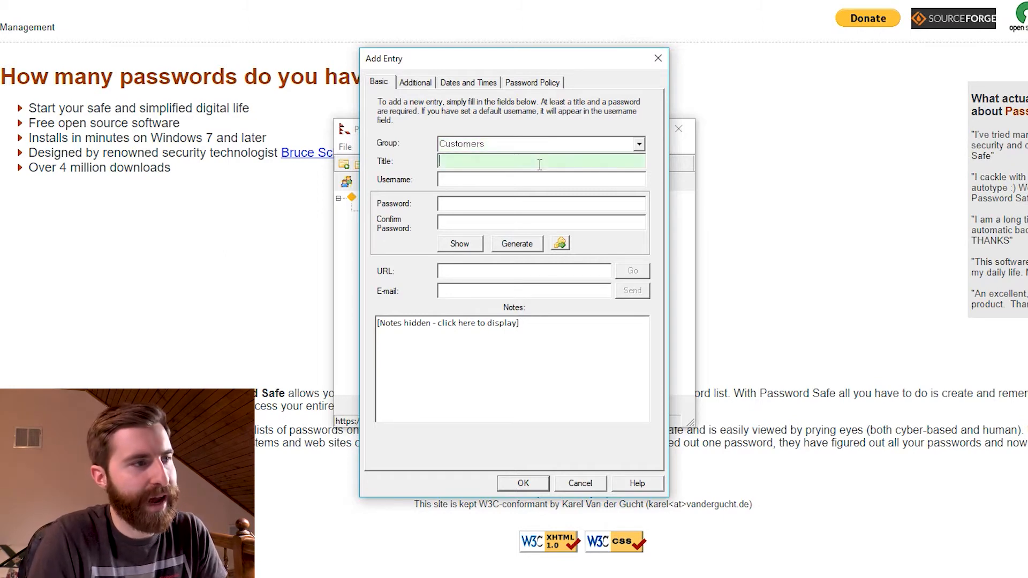
click(580, 483)
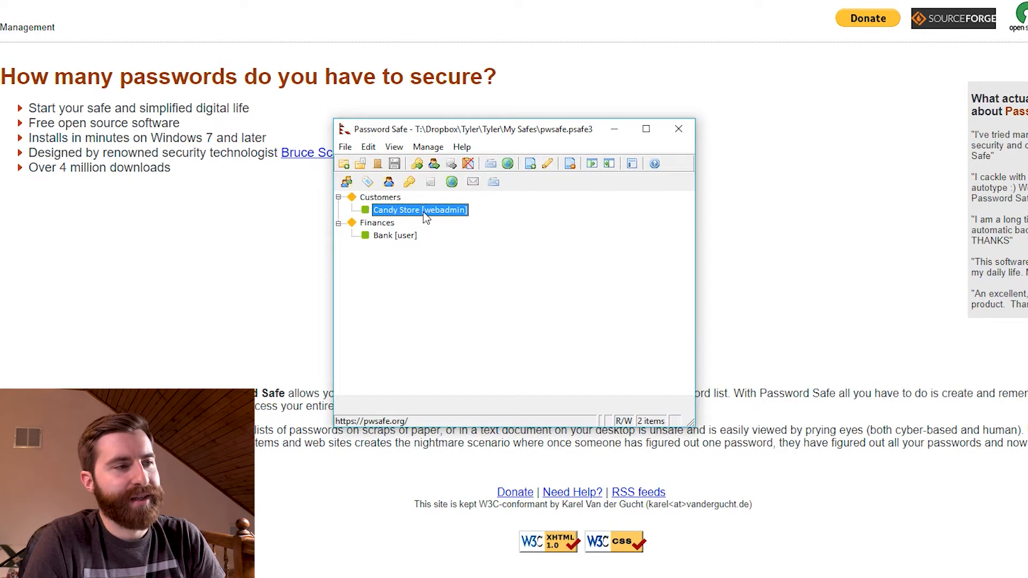
mouse_move(408, 217)
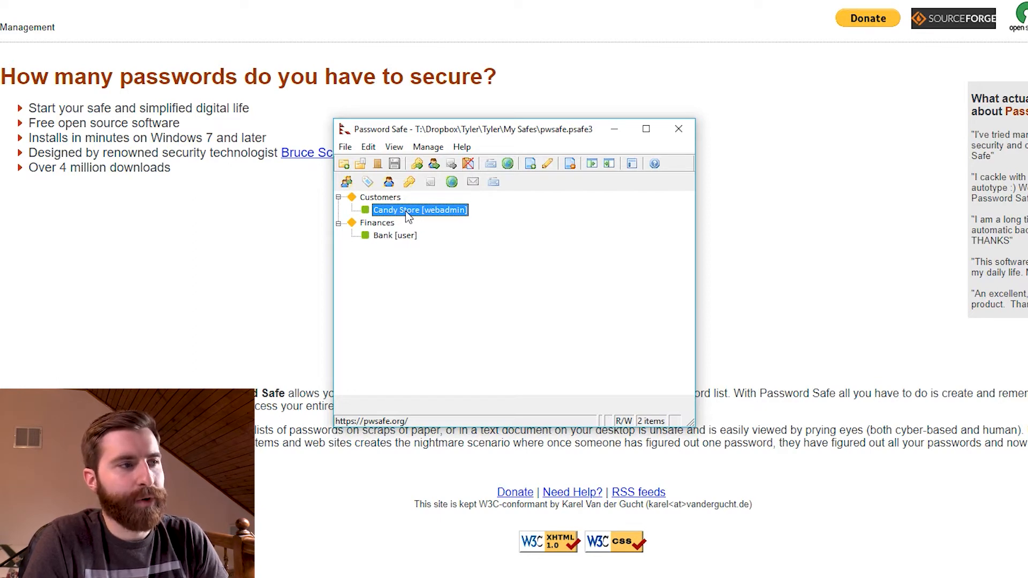
- Copy the Candy Store entry's password to the clipboard
double_click(420, 210)
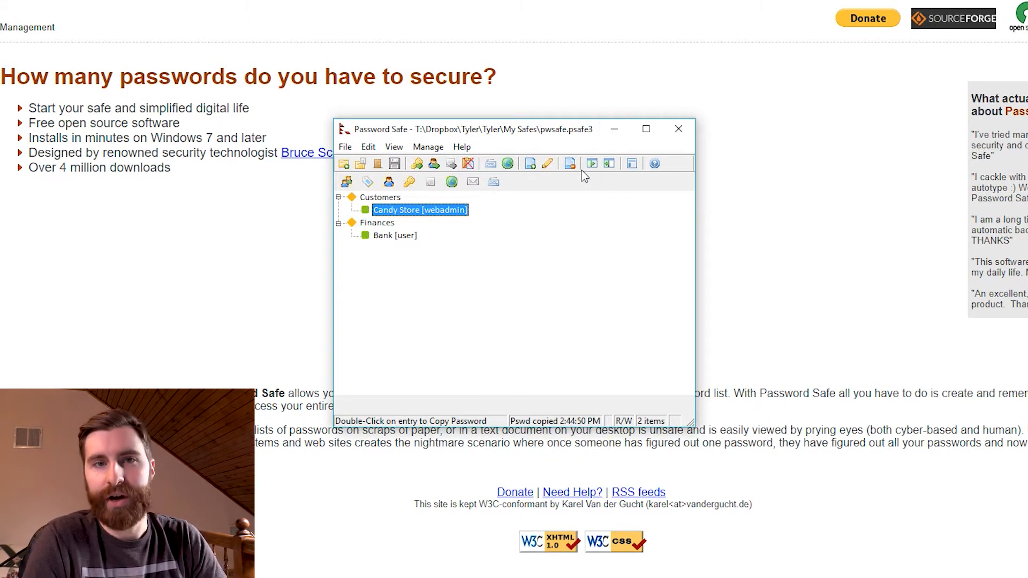
mouse_move(500, 210)
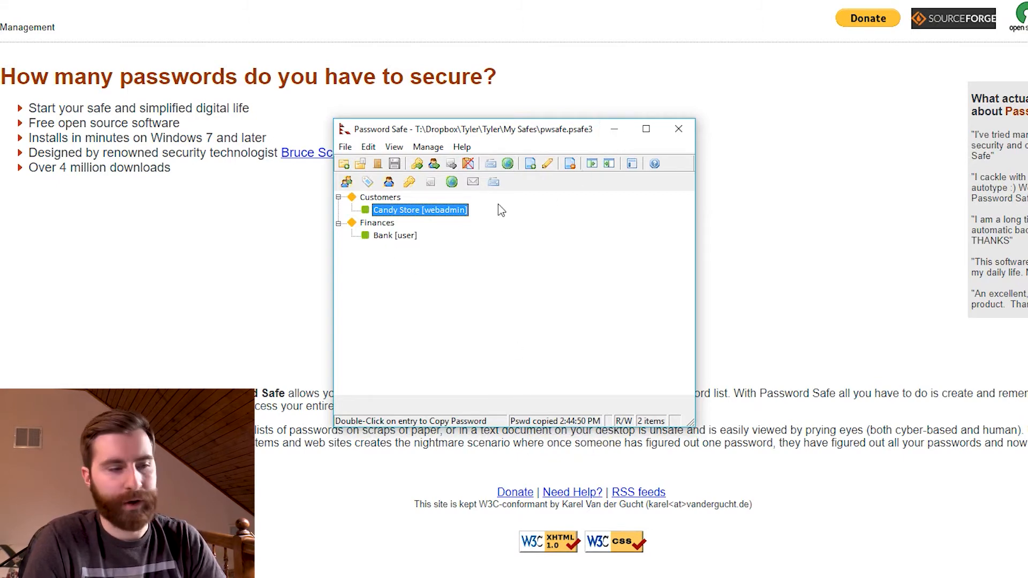
mouse_move(464, 221)
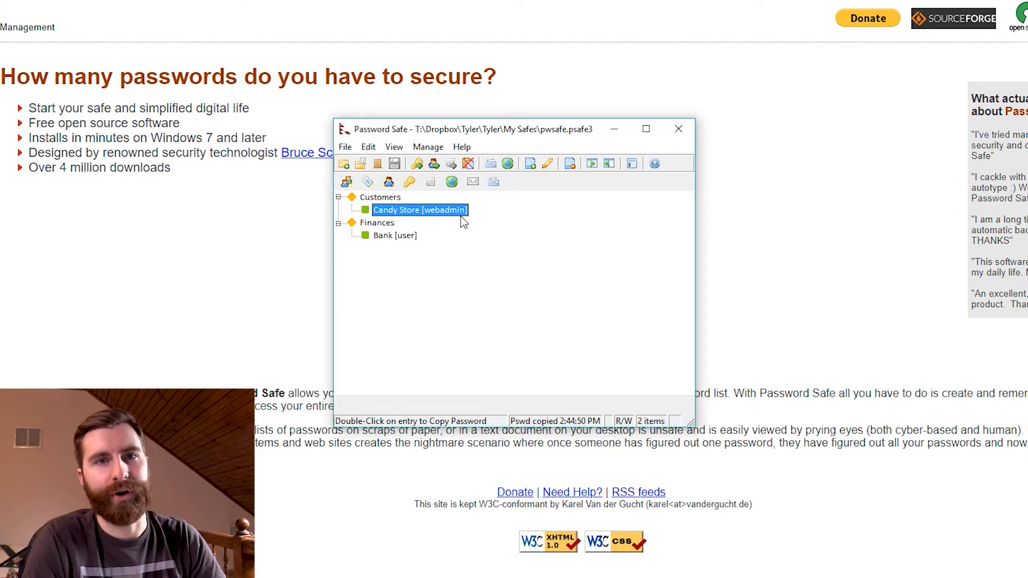
mouse_move(404, 216)
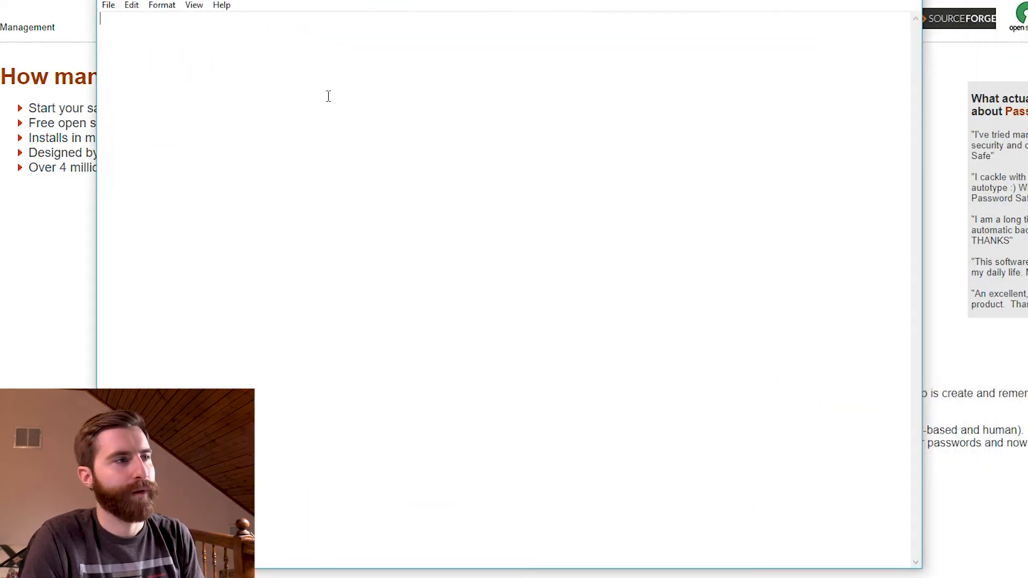
- Write candy in Notepad, paste the password beneath it, and restore the window size
text(candy)
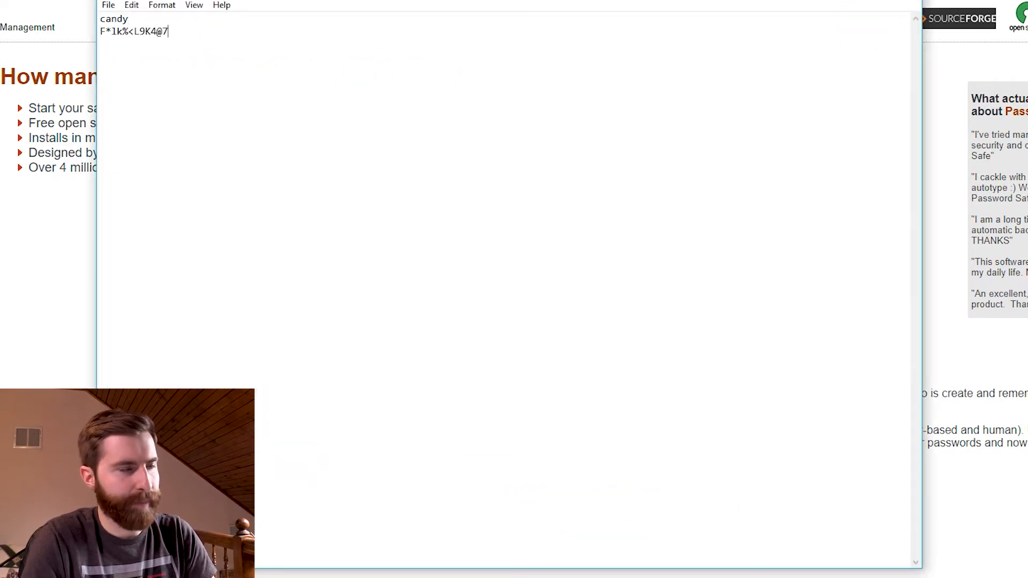
double_click(394, 235)
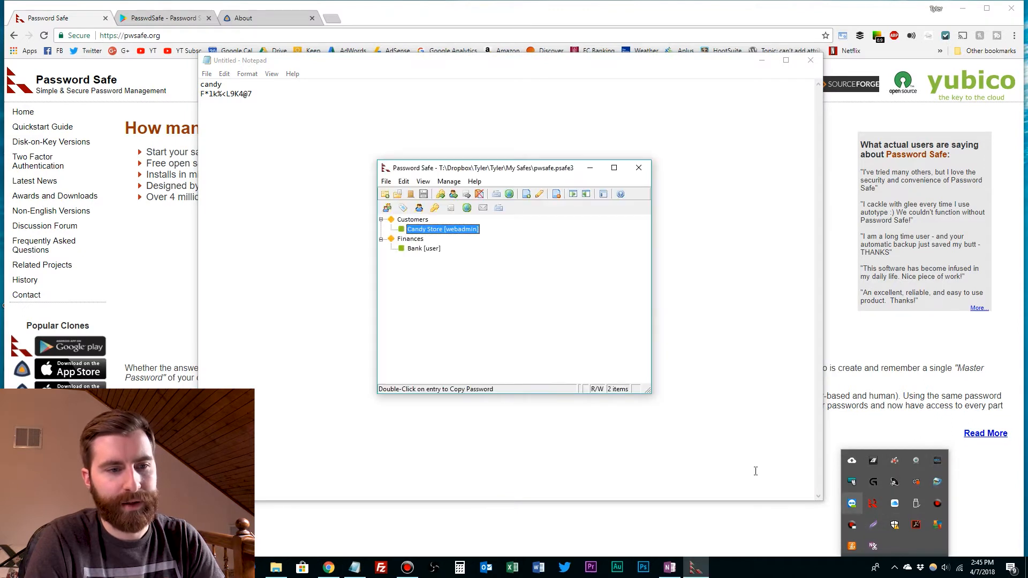
mouse_move(437, 229)
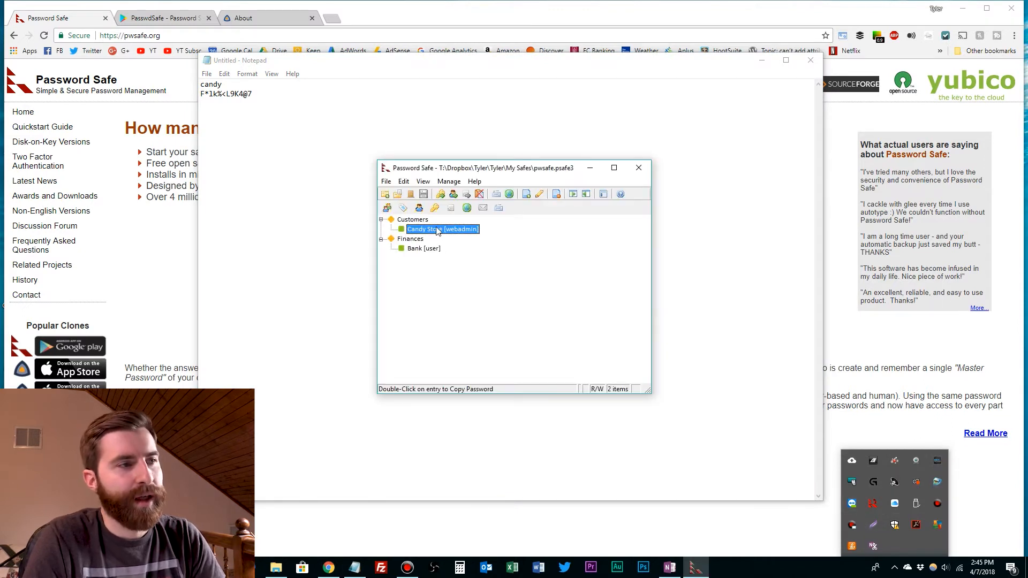
- View the Candy Store entry's details via Edit/View Entry, then close the dialog
right_click(426, 229)
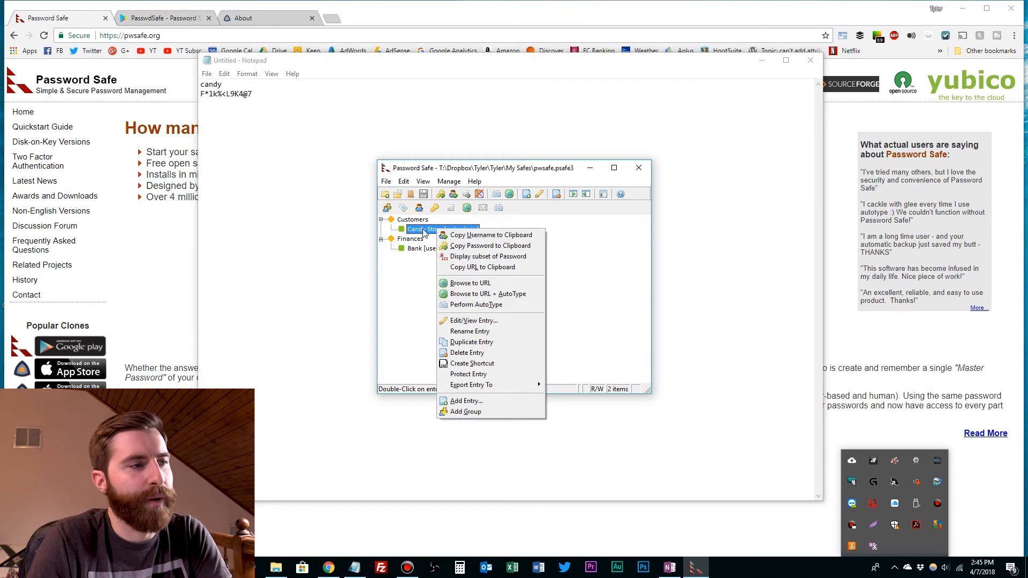
mouse_move(490, 245)
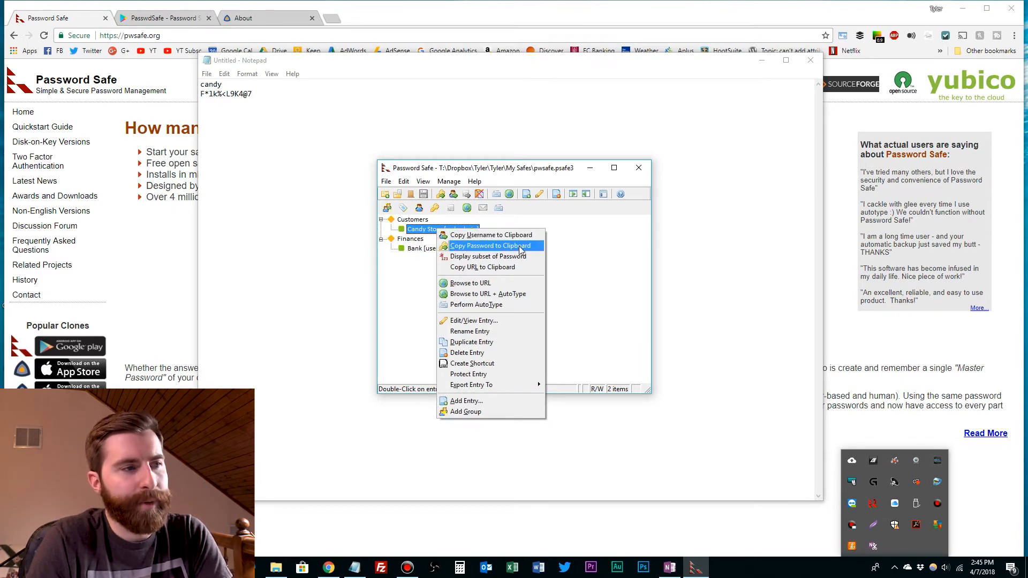
mouse_move(471, 282)
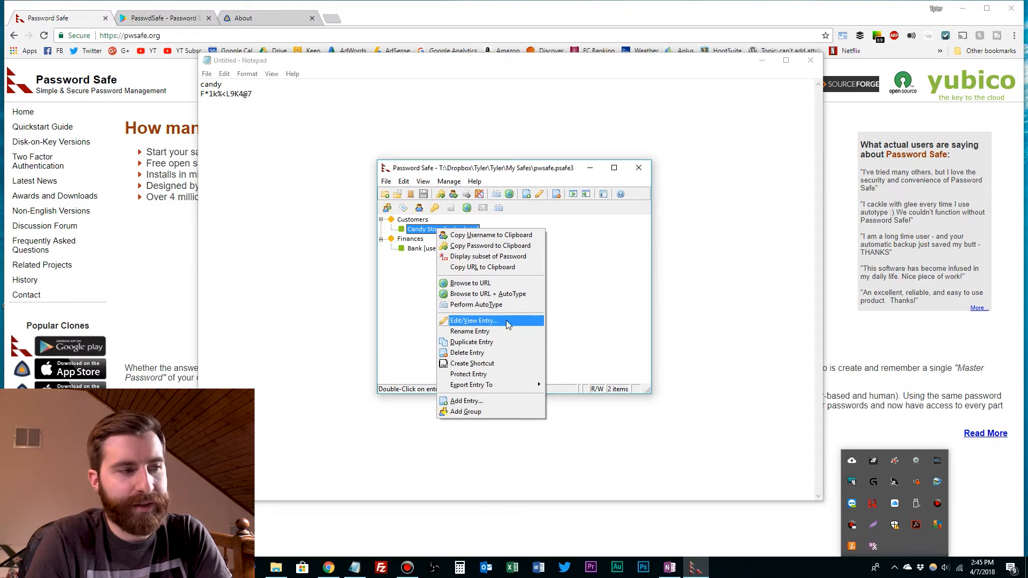
mouse_move(488, 293)
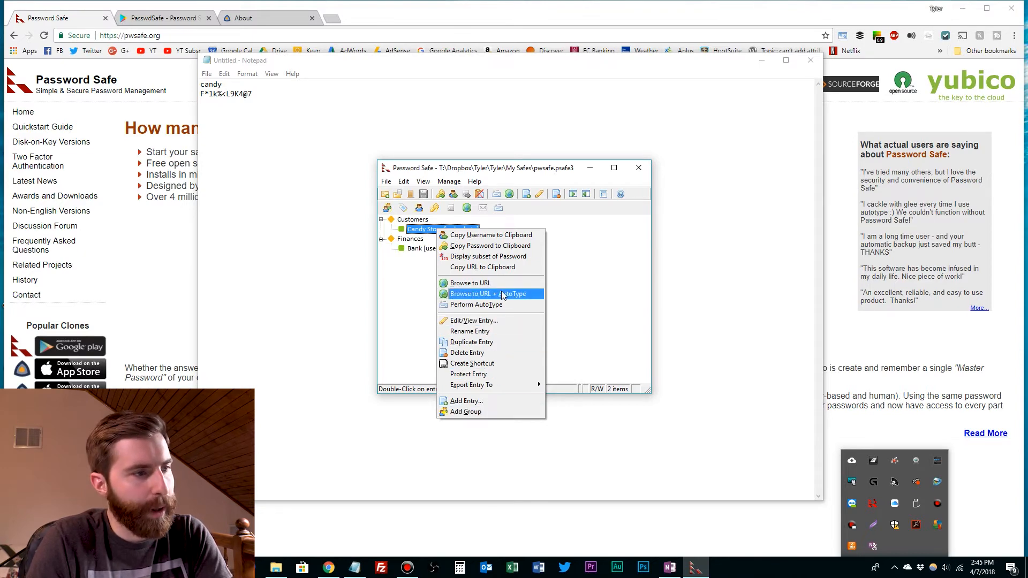
click(473, 320)
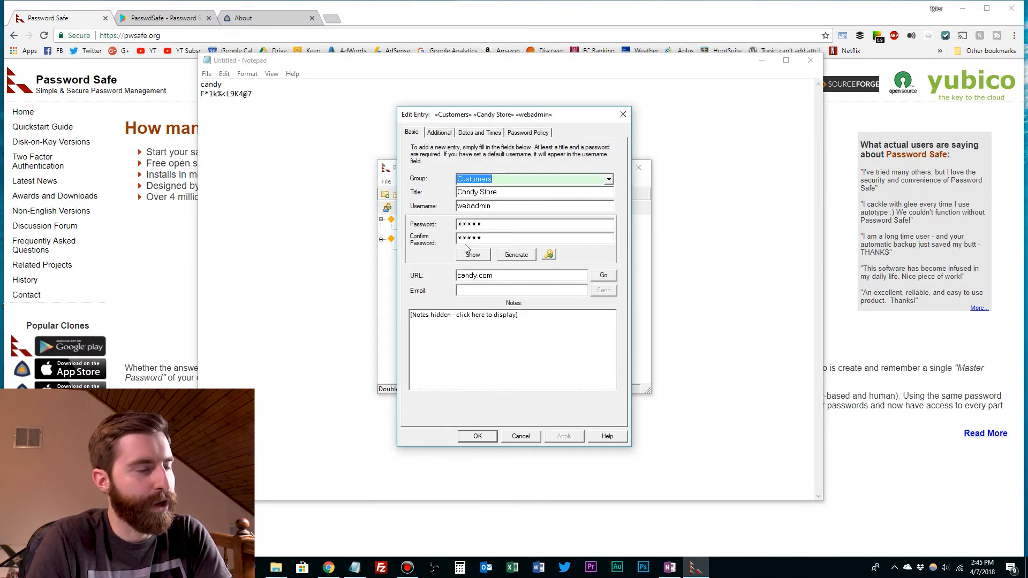
click(463, 315)
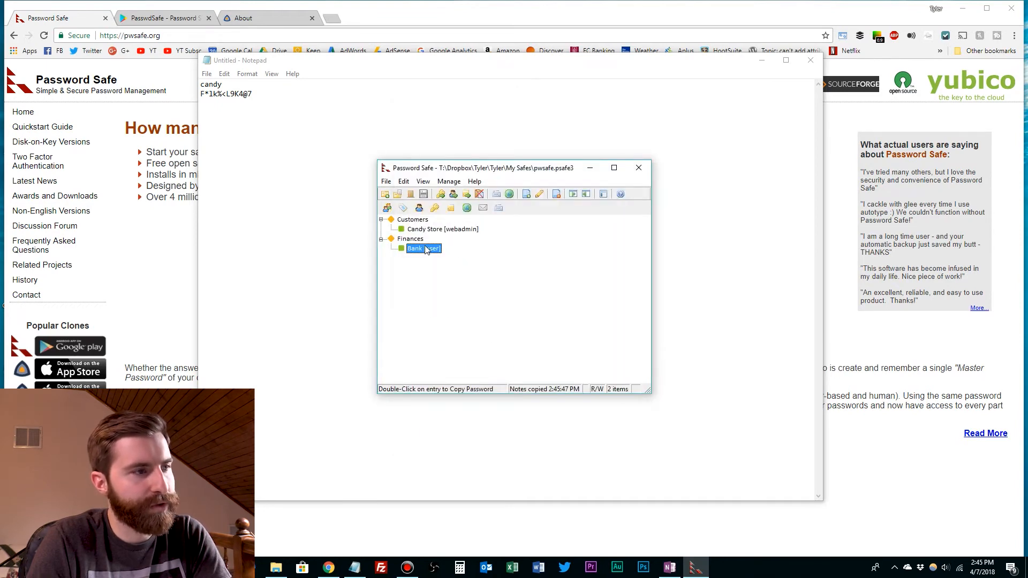
- Run Browse to URL + AutoType on the Bank entry, opening google.com in Chrome
right_click(423, 247)
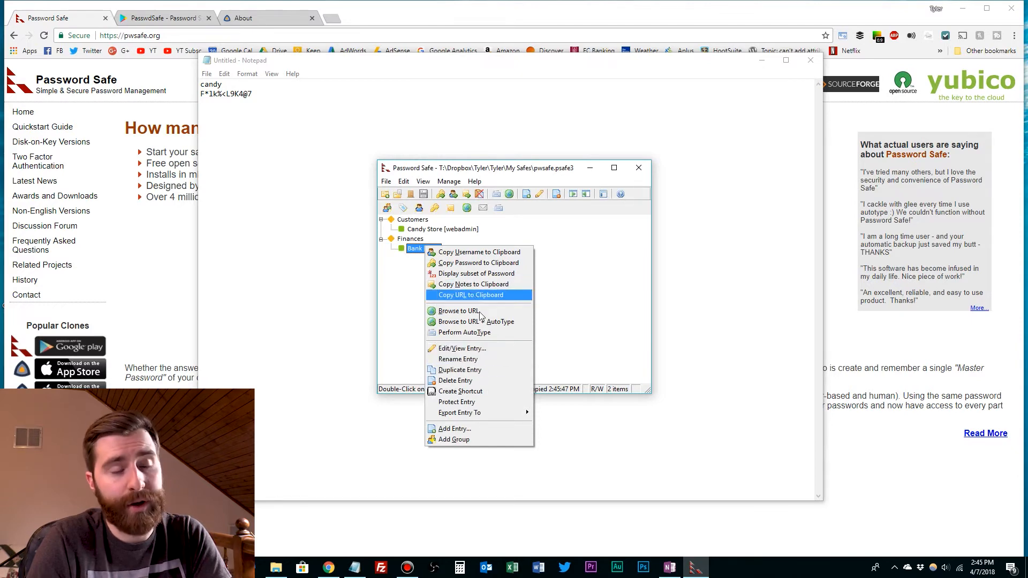
click(463, 348)
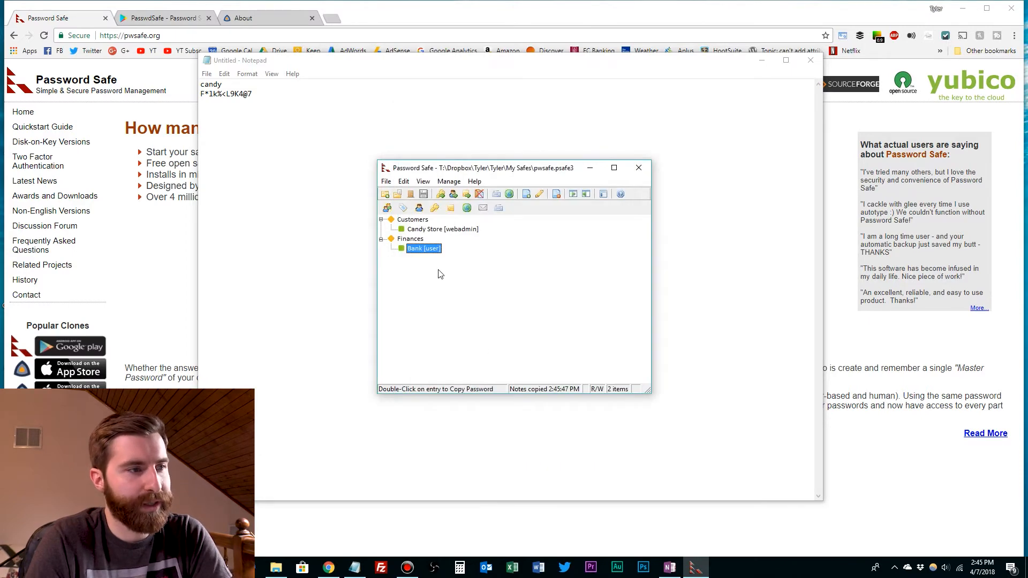
right_click(424, 247)
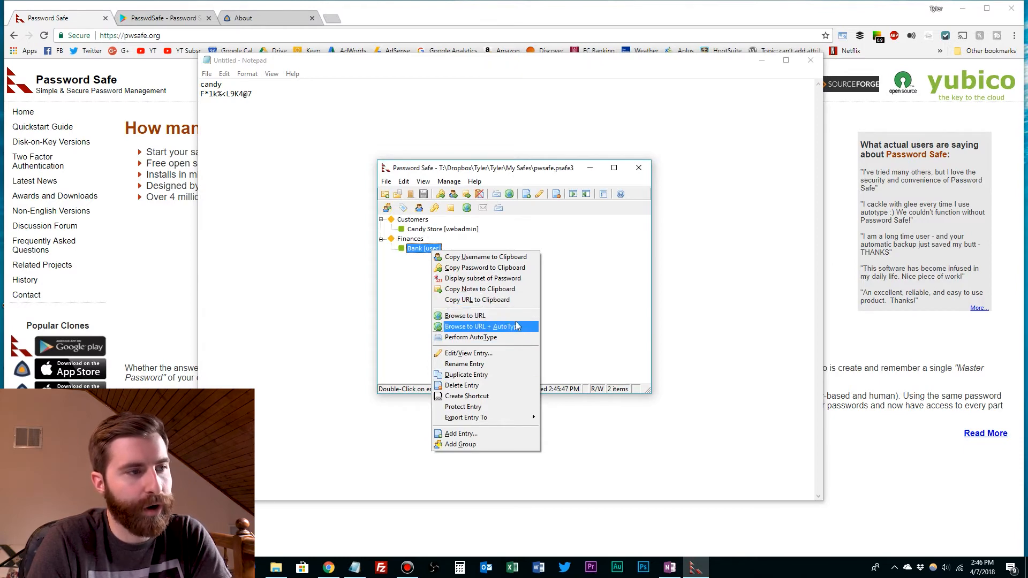
click(480, 326)
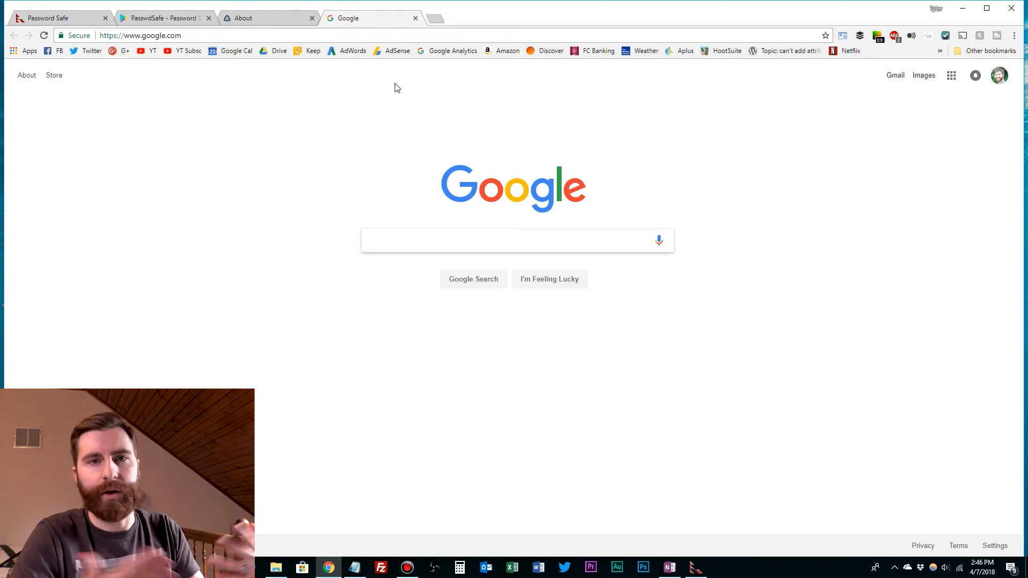
mouse_move(503, 316)
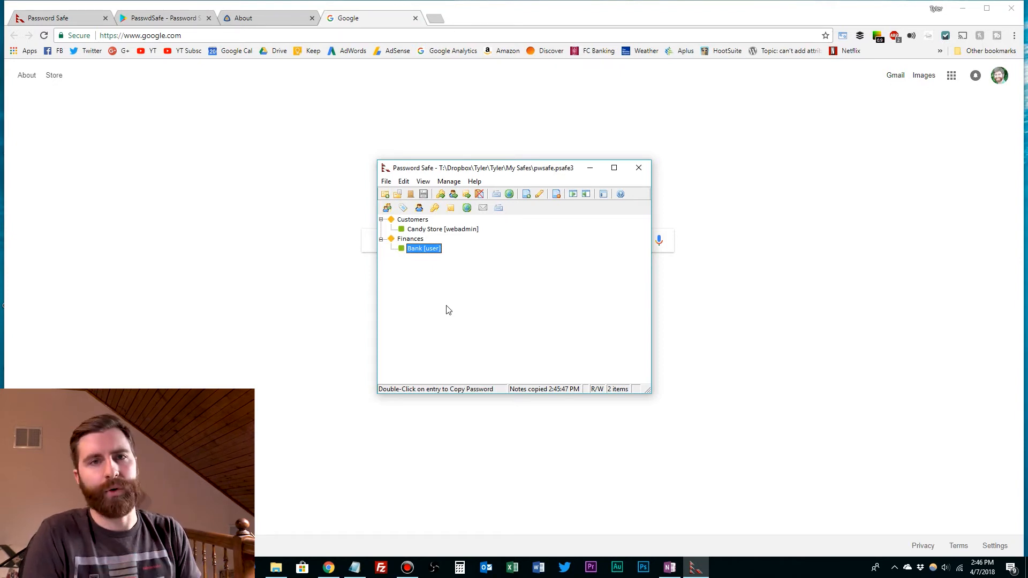
mouse_move(486, 276)
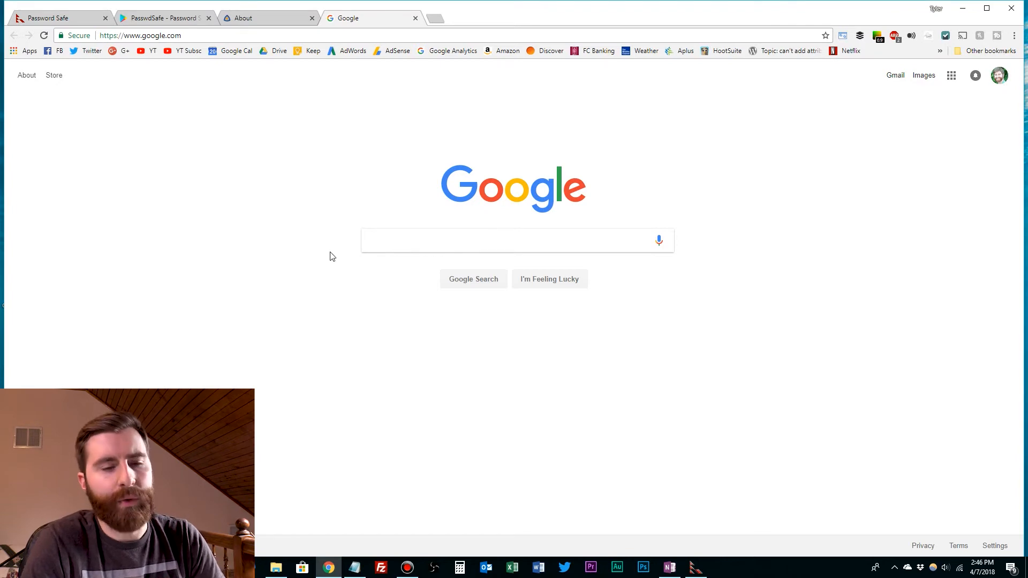
mouse_move(403, 209)
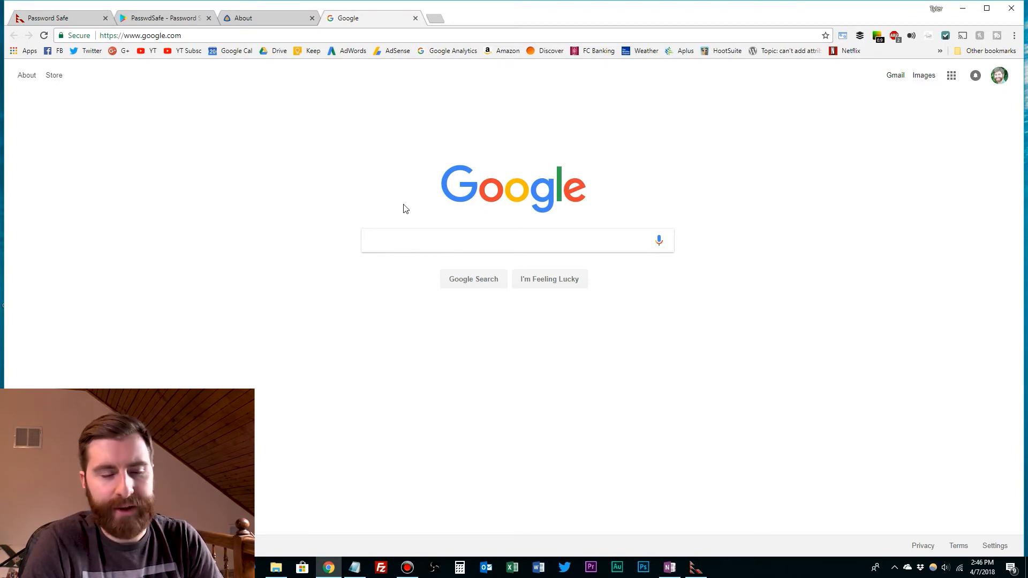
mouse_move(796, 443)
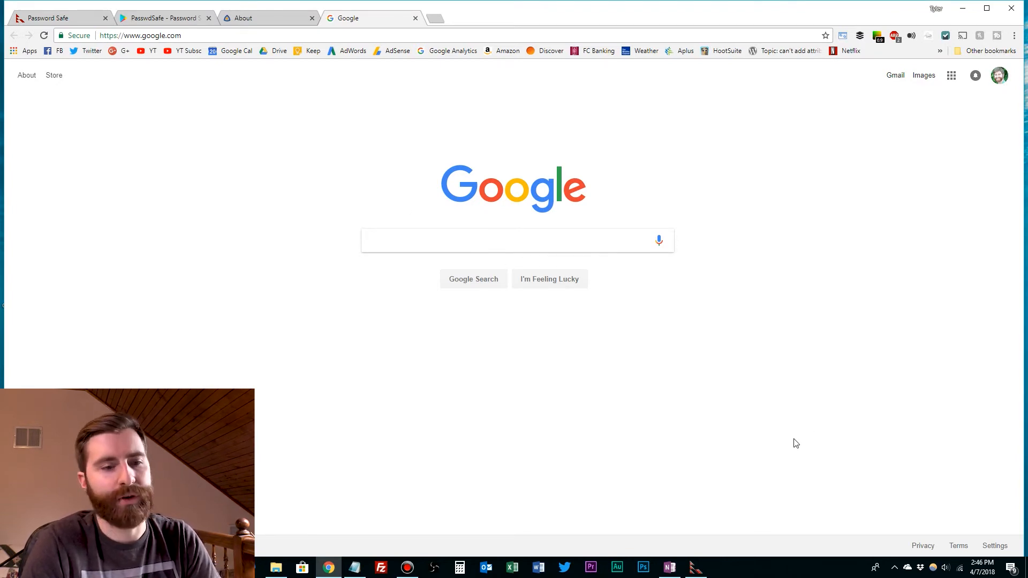
- Show the hidden notification-area icons in the Windows taskbar
click(746, 564)
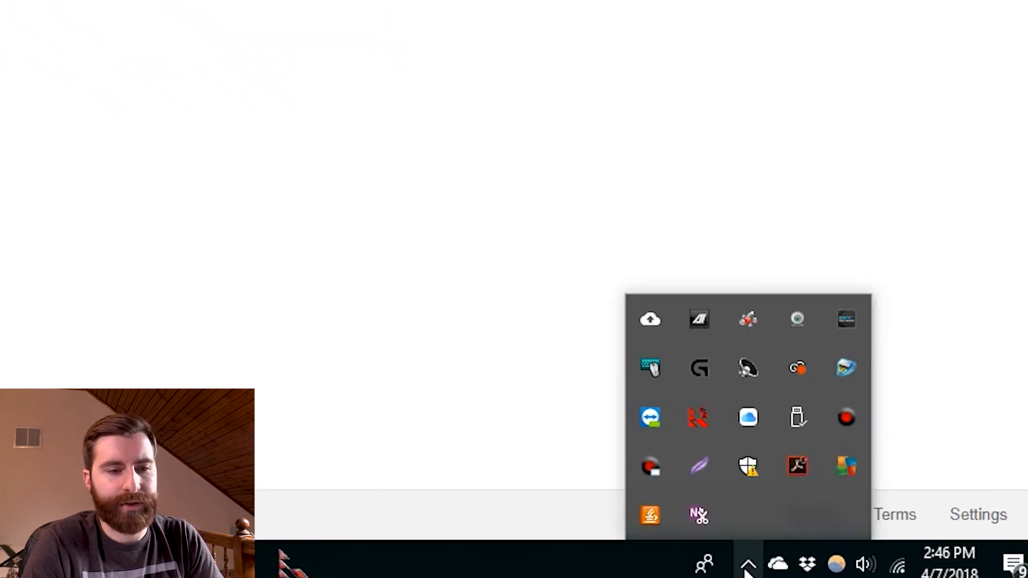
mouse_move(693, 417)
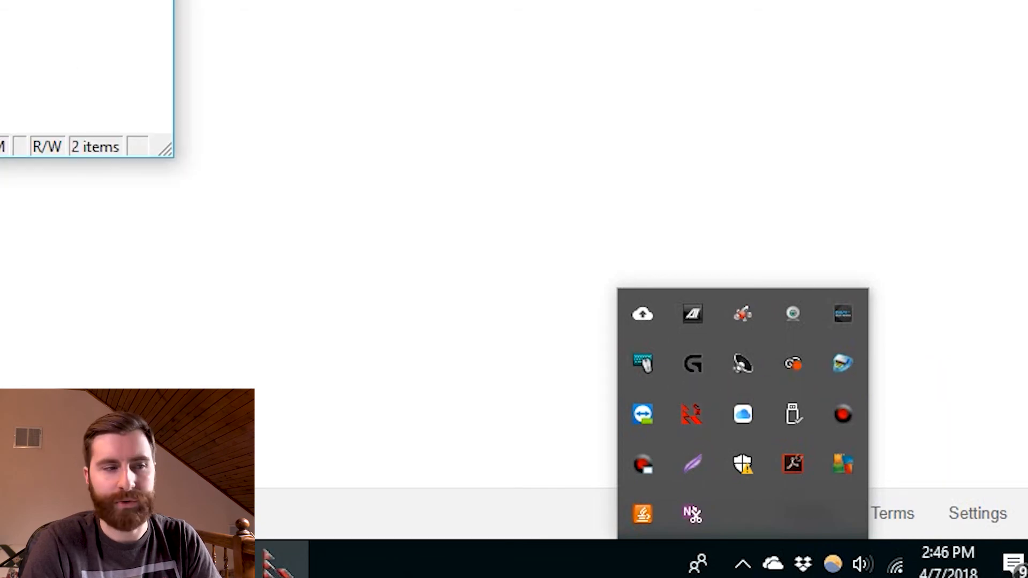
click(474, 182)
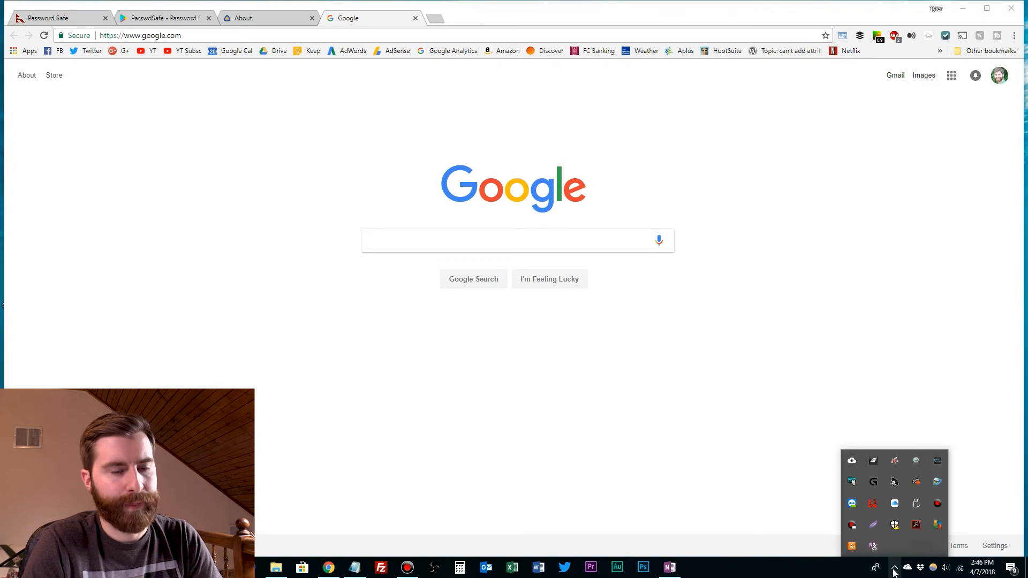
- Close the current safe via File > Close and bring Password Safe back from the tray
click(387, 183)
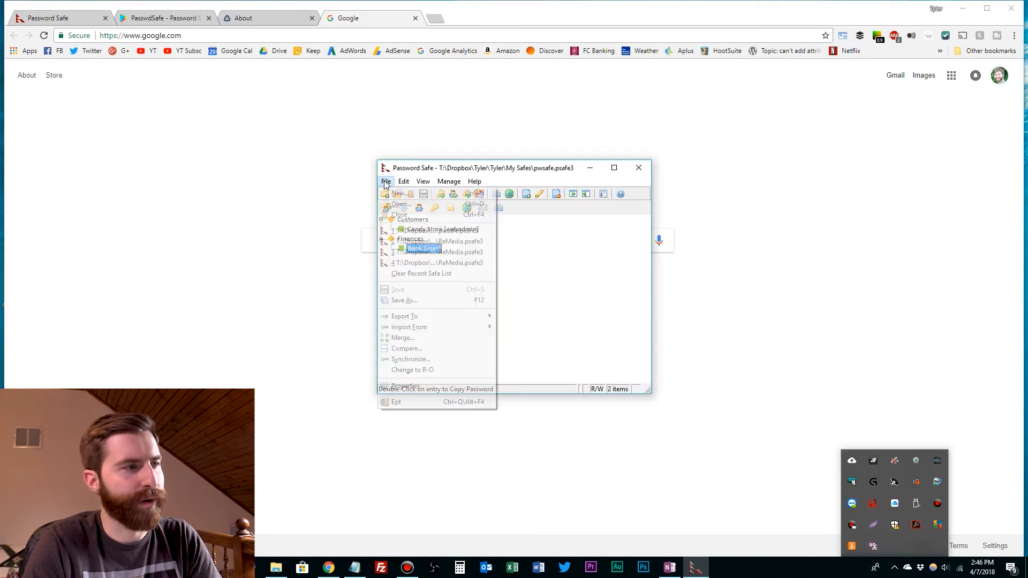
click(400, 214)
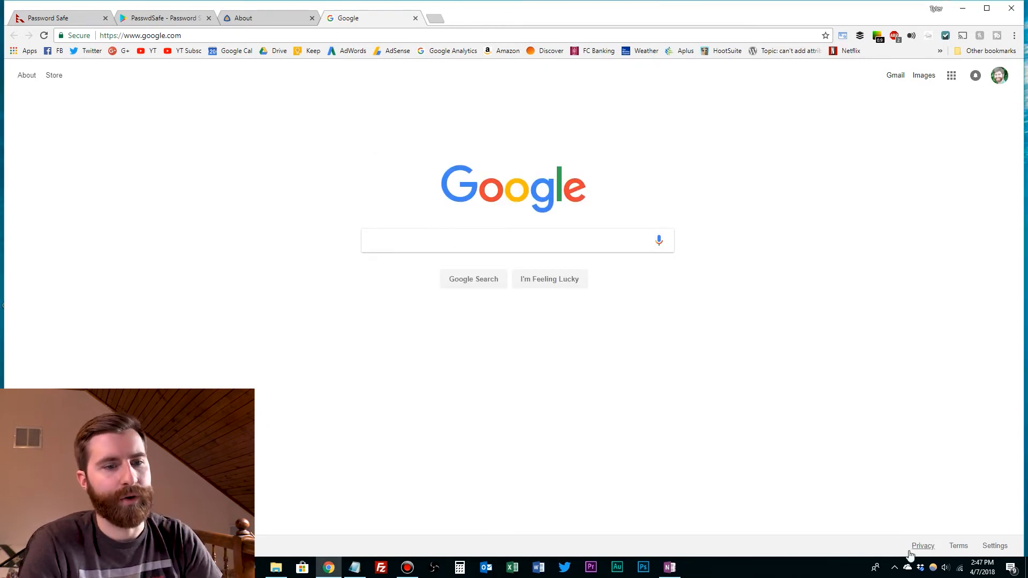
click(895, 568)
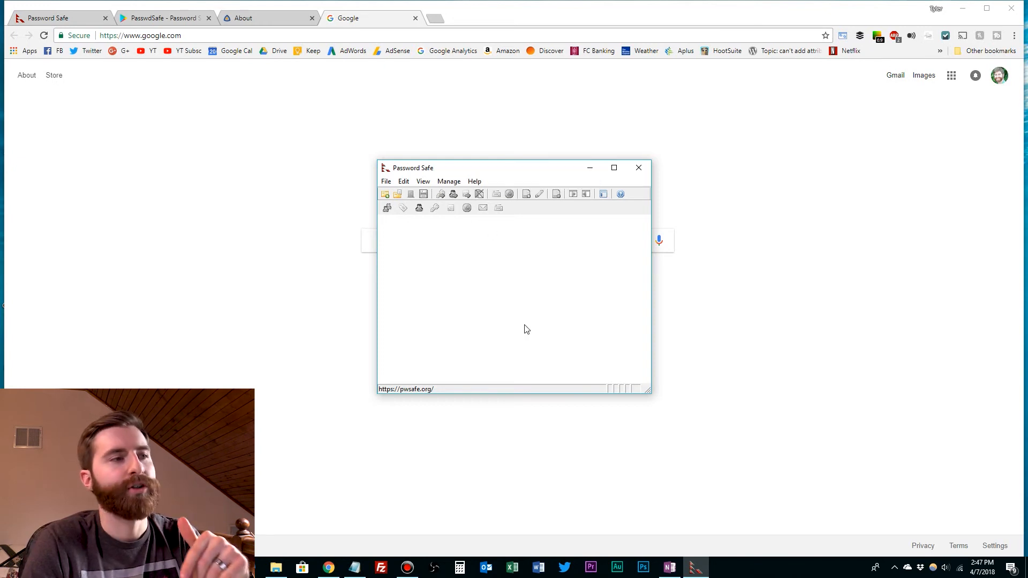
mouse_move(516, 331)
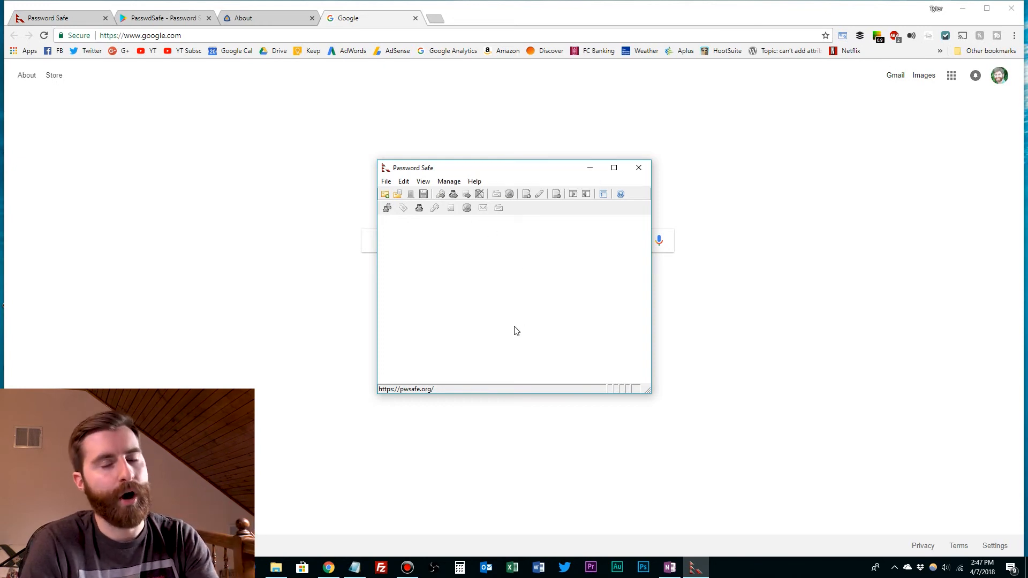